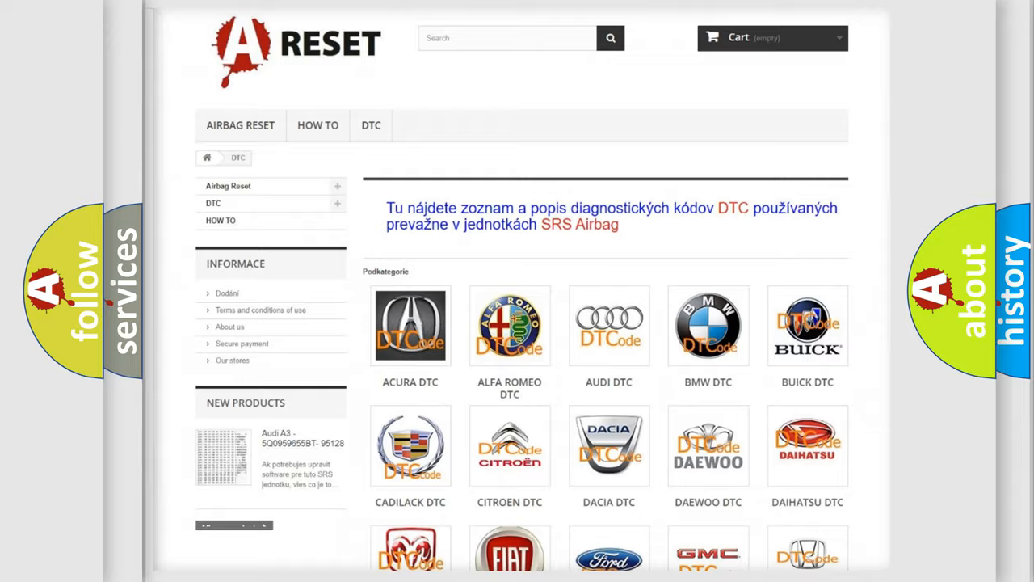
Step: Choose NISSAN DTC in the brand grid and scan through the Nissan code list
scroll(down, 3)
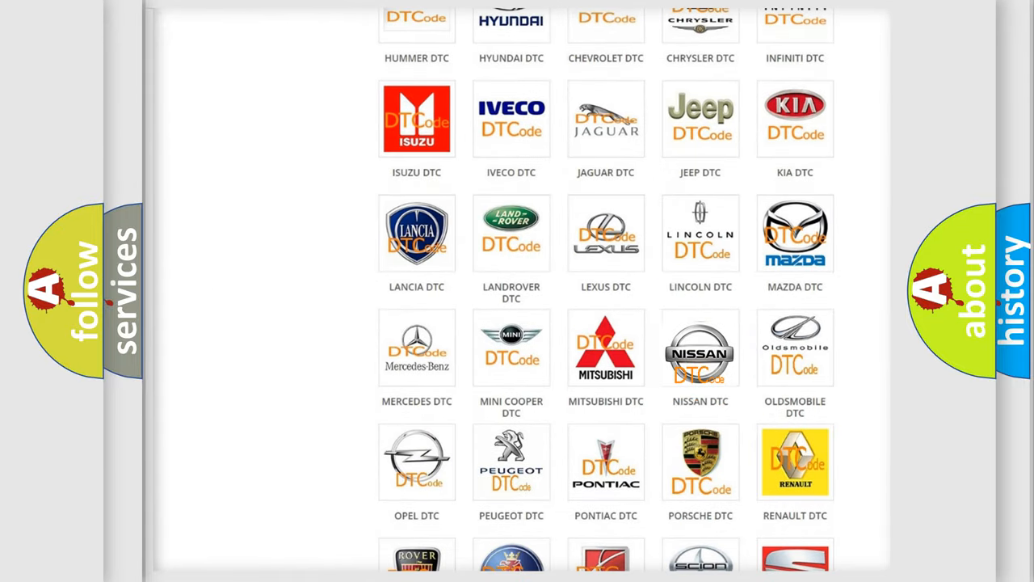
click(700, 347)
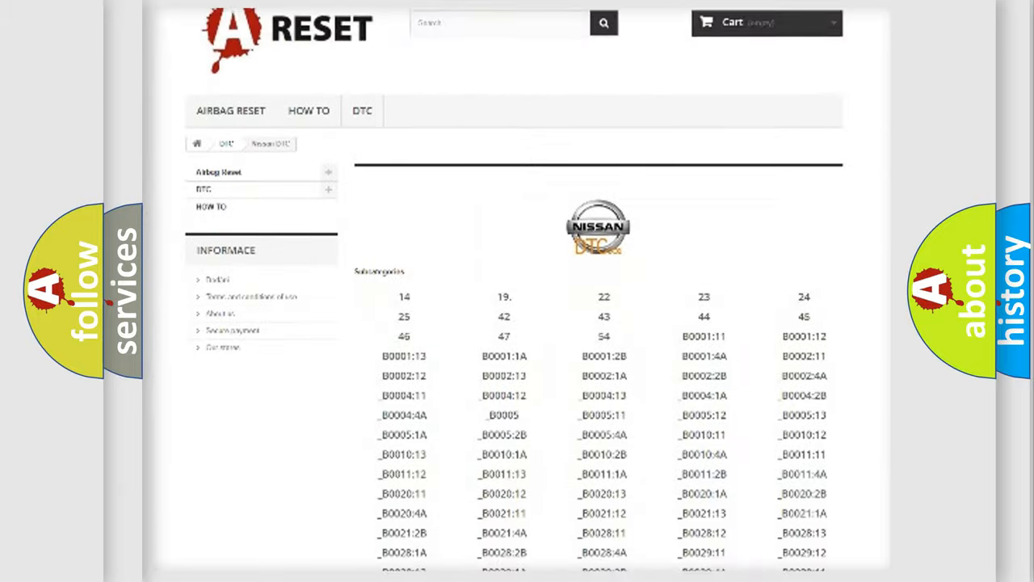
scroll(down, 3)
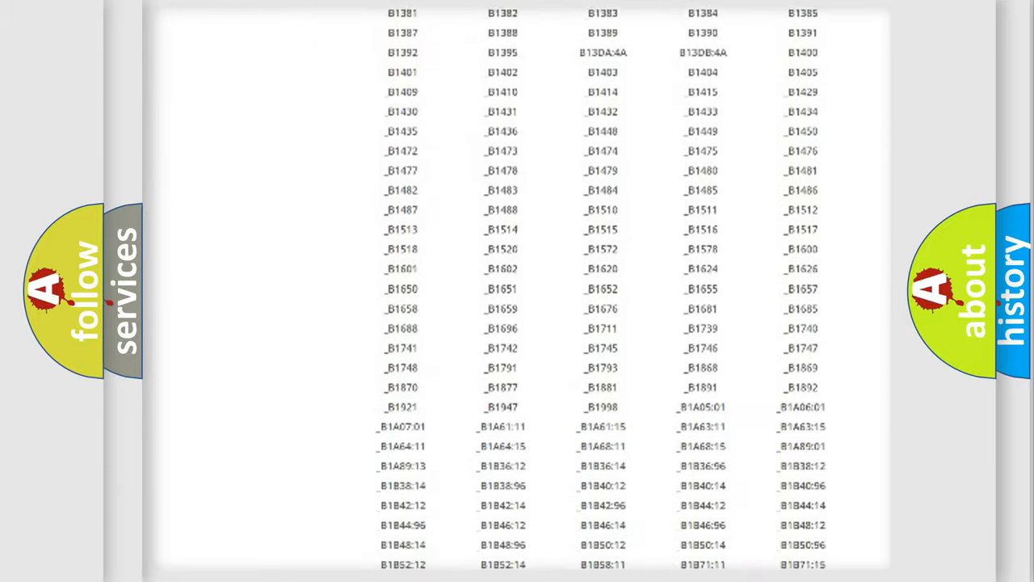
scroll(up, 3)
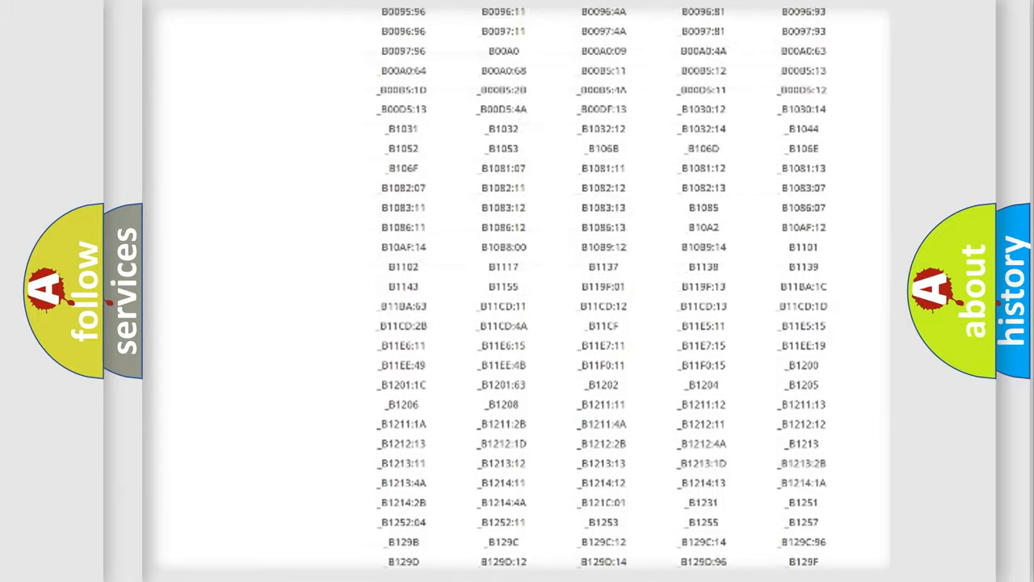
scroll(up, 3)
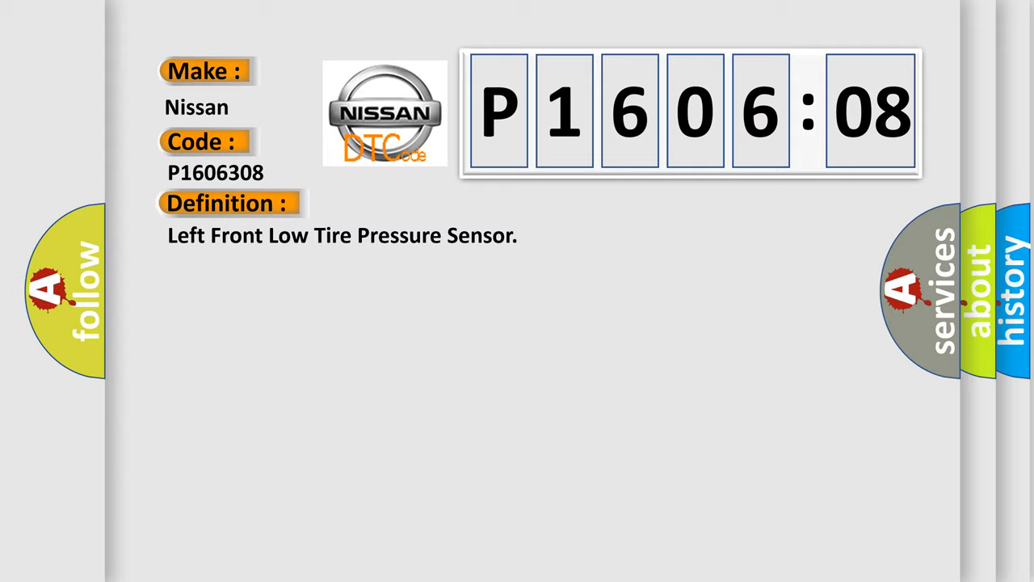
Step: Advance the P1606308 slide from its definition to its description text
click(421, 203)
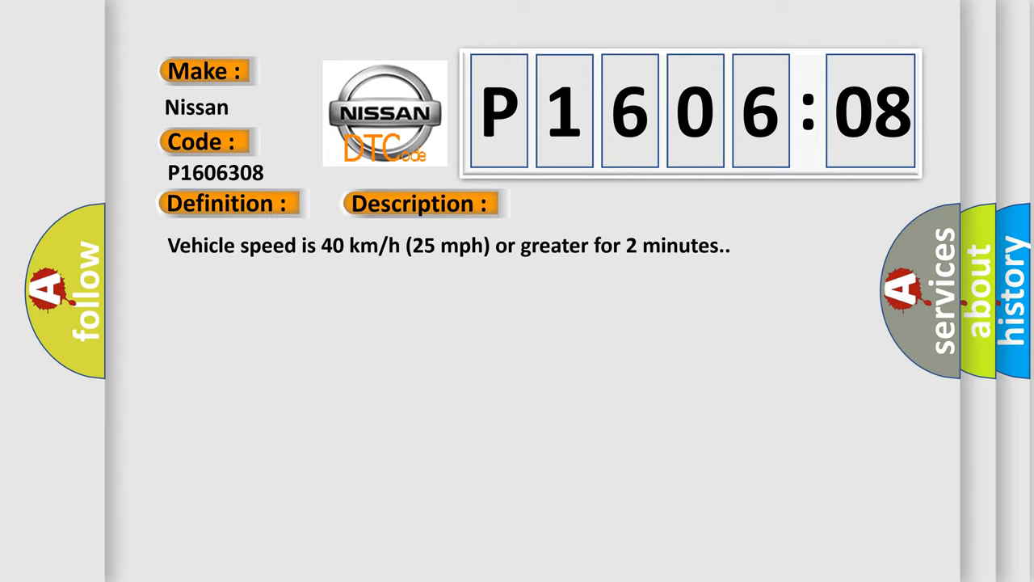